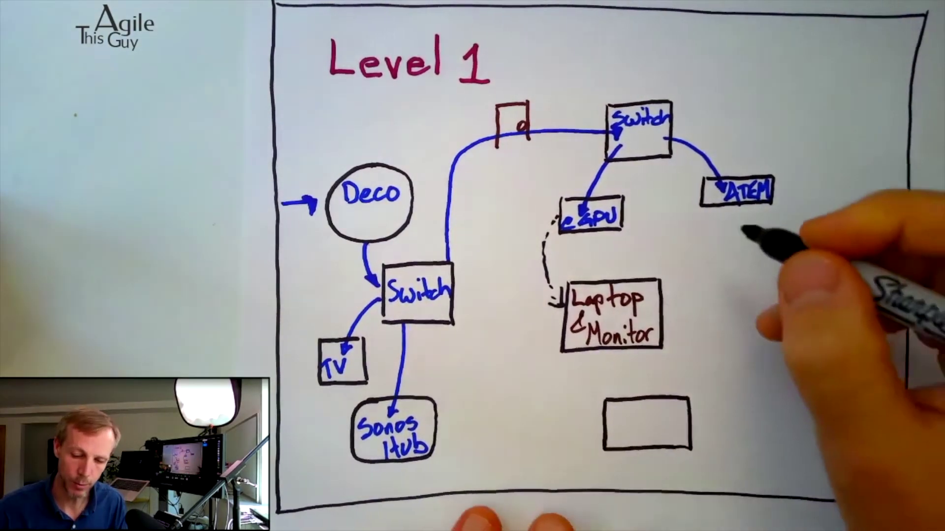
left_click_drag(723, 205, 650, 277)
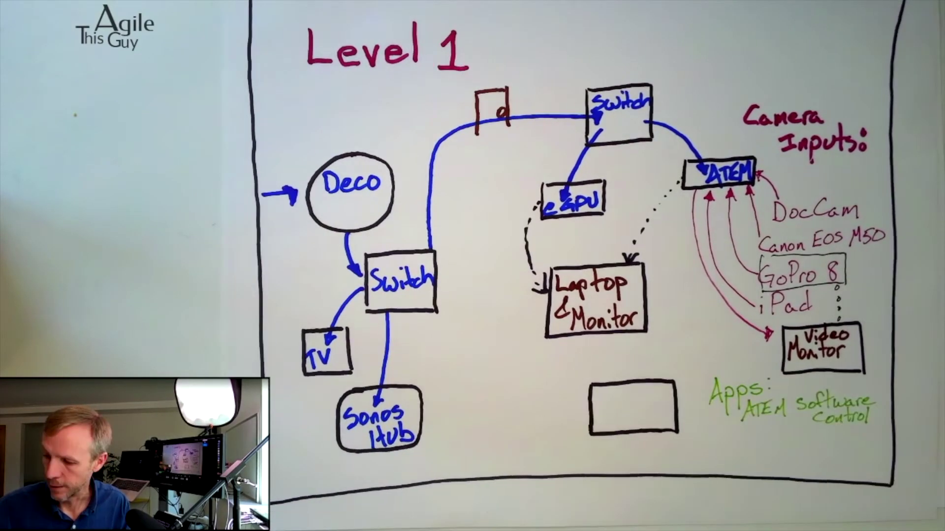
type("Companion")
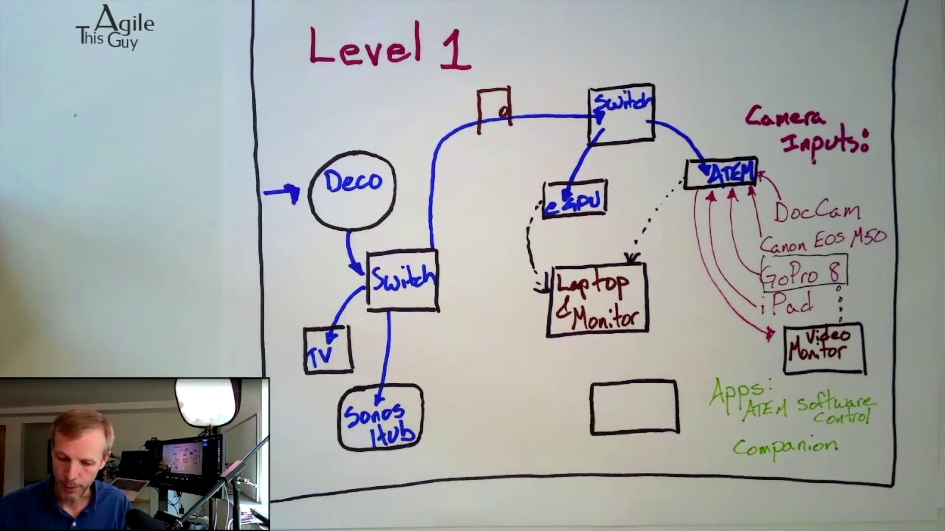